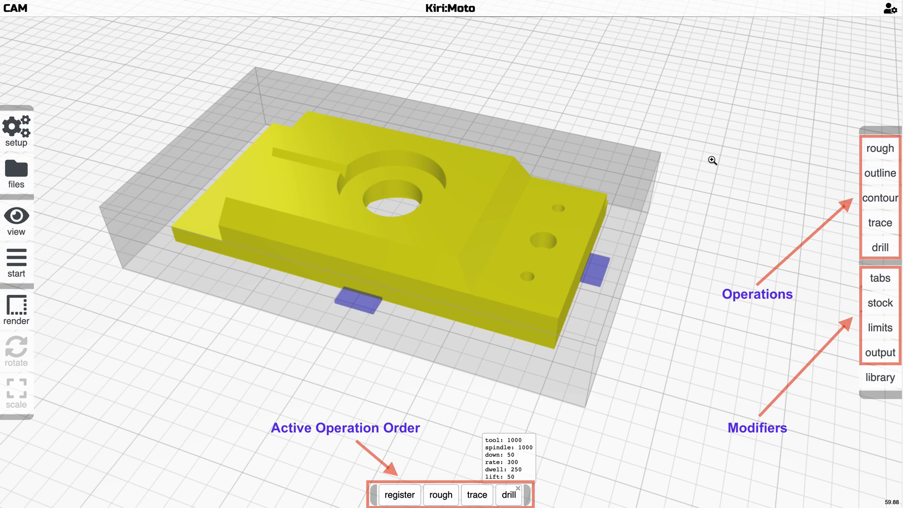
pyautogui.moveTo(730, 190)
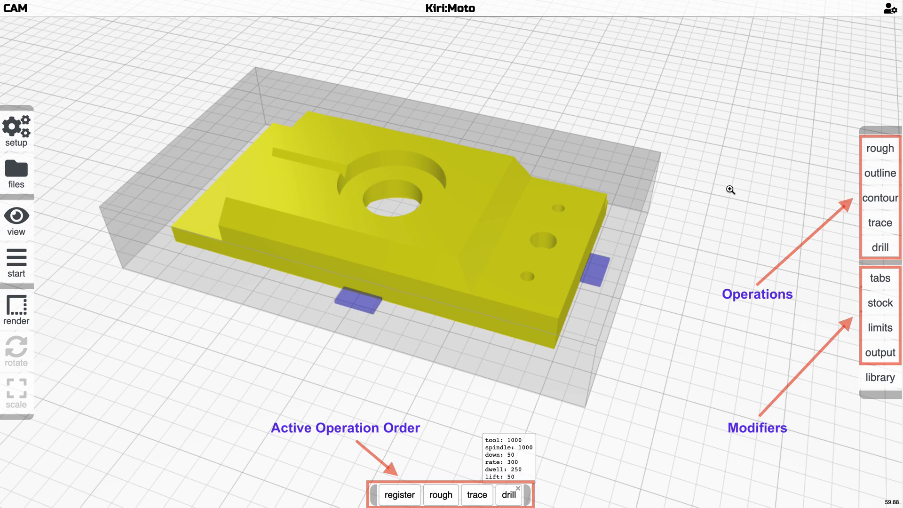
pyautogui.moveTo(835, 205)
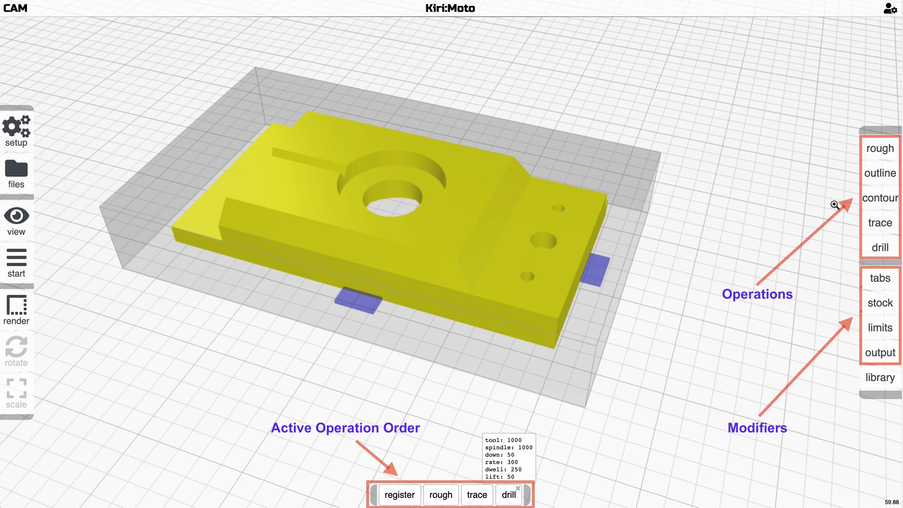
pyautogui.moveTo(879, 314)
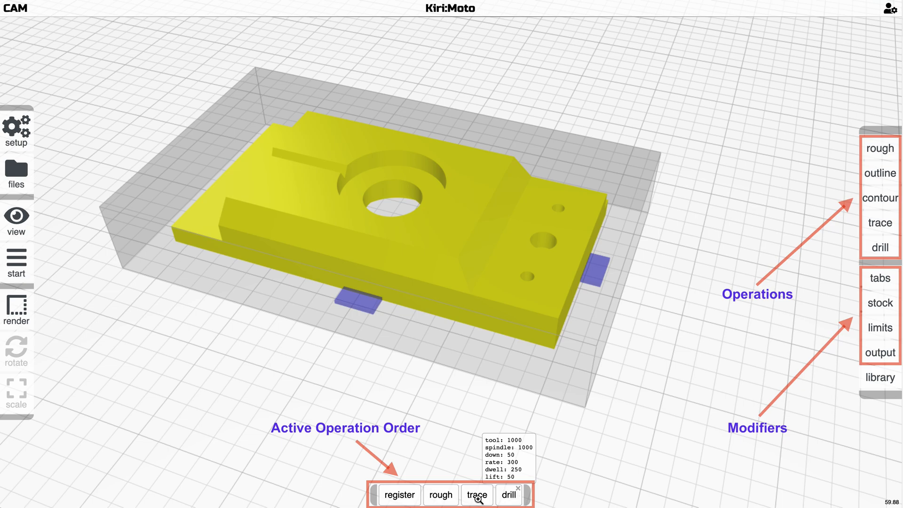
pyautogui.moveTo(500, 501)
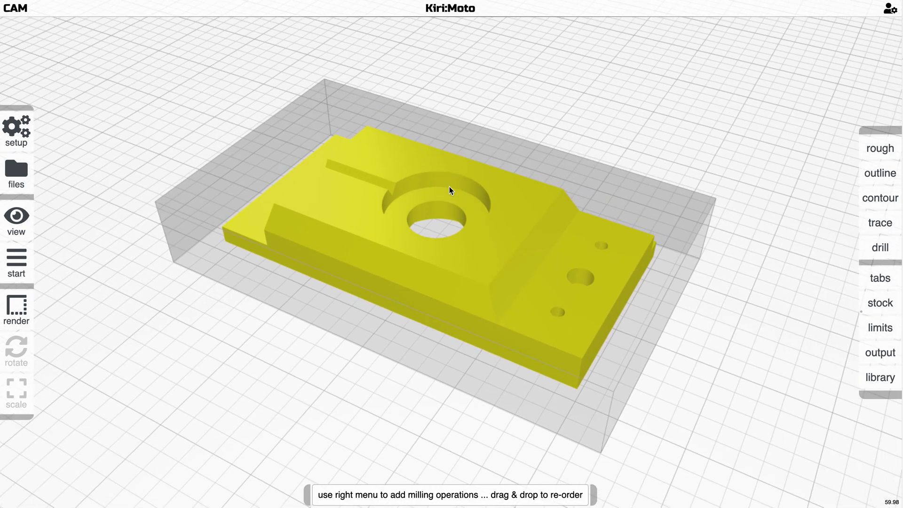
# Step: Clear the existing rough operation and add a fresh roughing operation to the order
pyautogui.moveTo(451, 191); pyautogui.dragTo(378, 447)
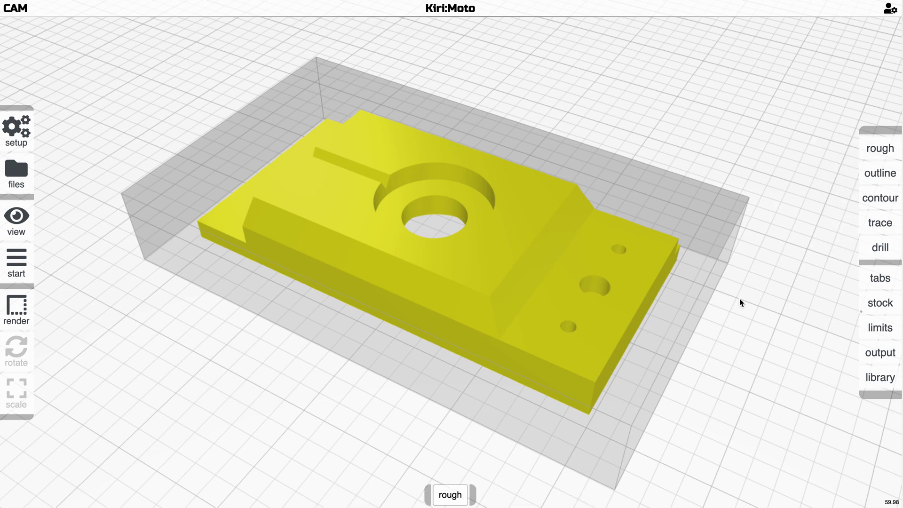
pyautogui.click(449, 495)
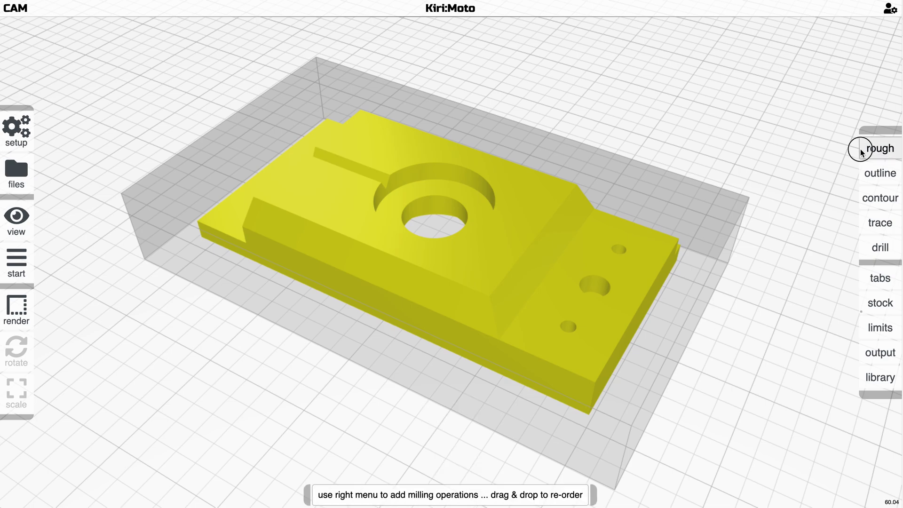
pyautogui.click(879, 173)
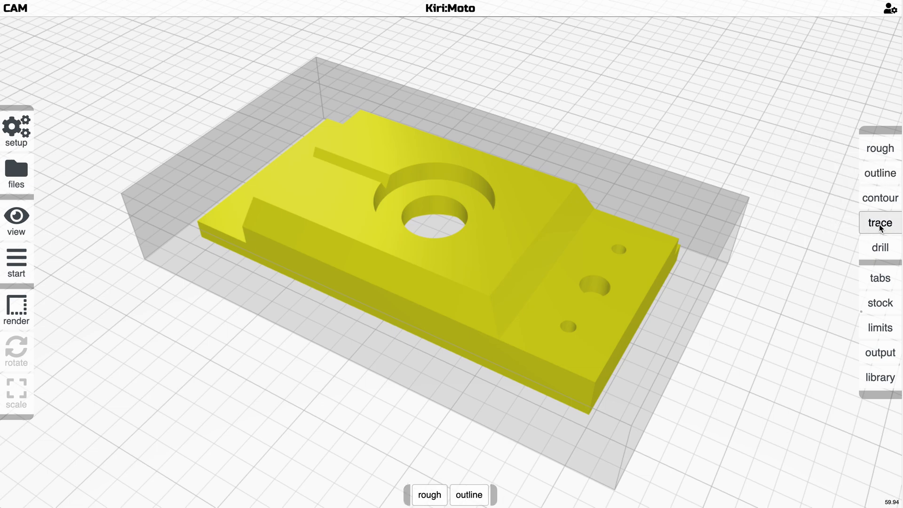
# Step: Add contour passes along x and along y from the contour settings
pyautogui.click(879, 198)
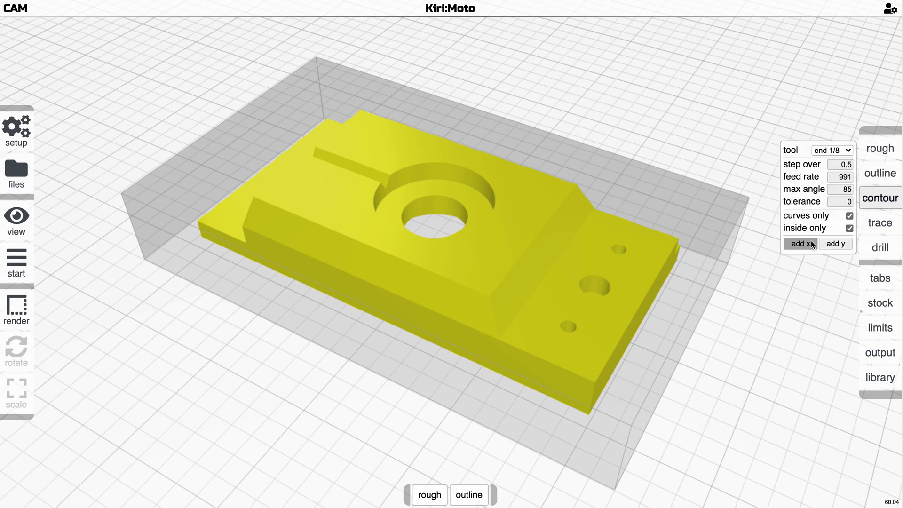
pyautogui.click(799, 242)
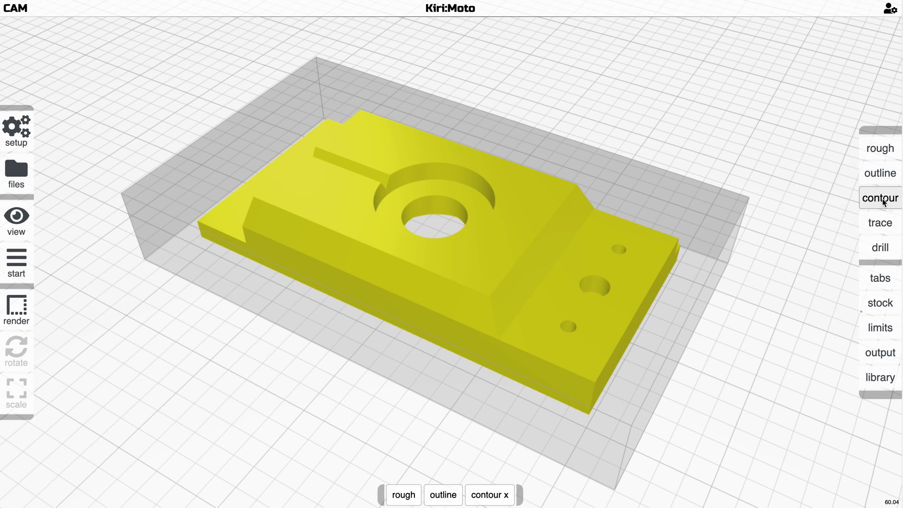
pyautogui.click(879, 197)
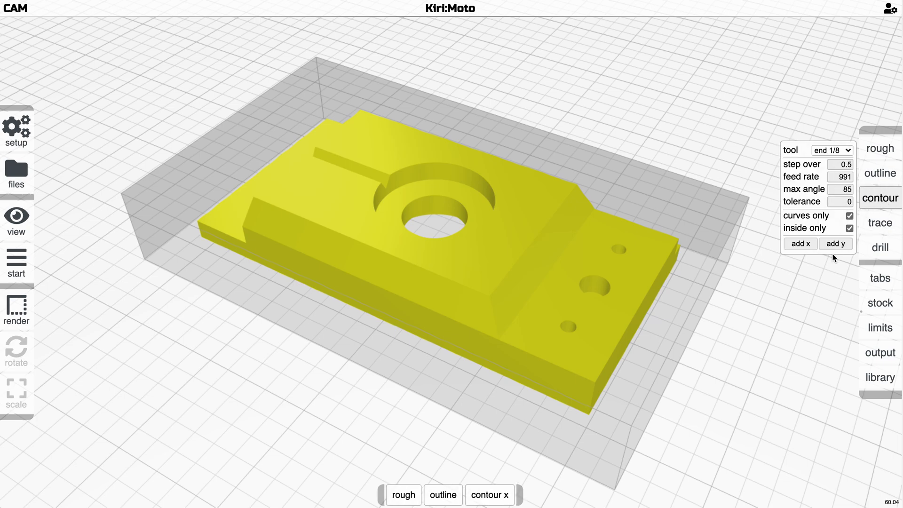
pyautogui.click(848, 214)
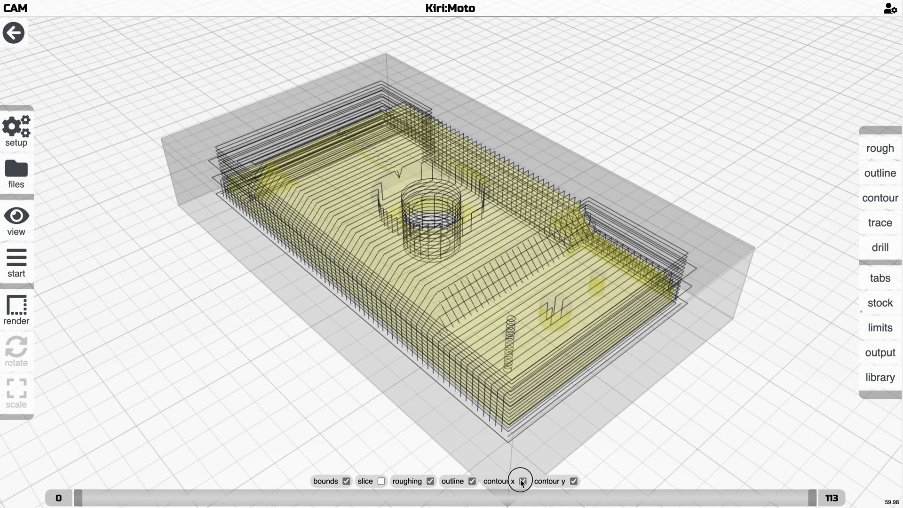
# Step: Hide the other toolpaths so only the contour x passes remain visible
pyautogui.click(574, 481)
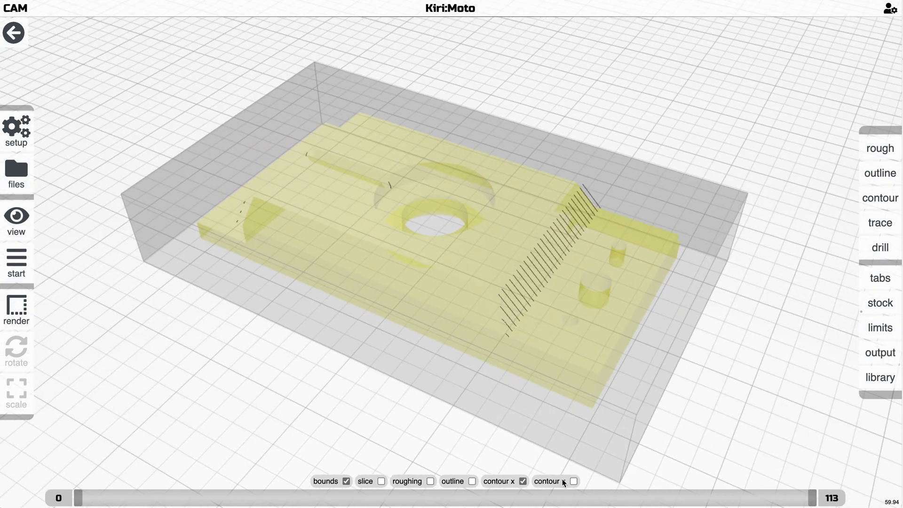
pyautogui.click(572, 481)
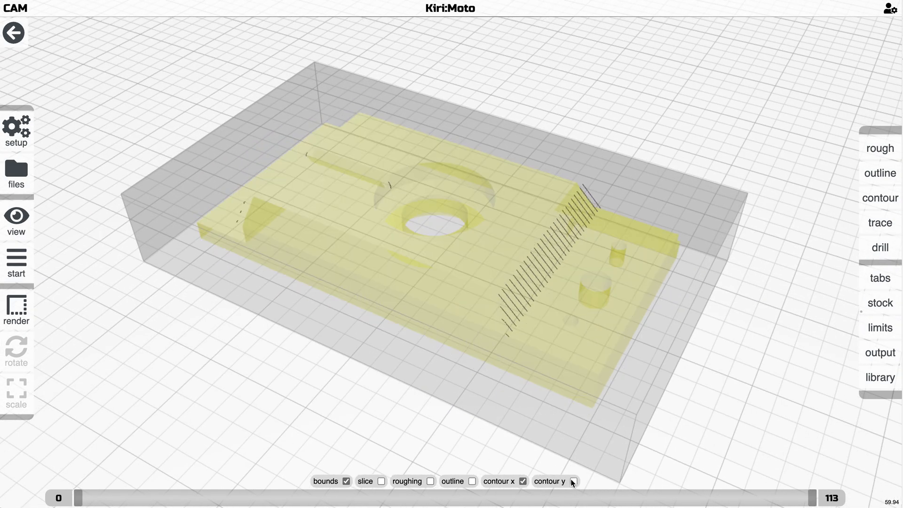
pyautogui.click(472, 482)
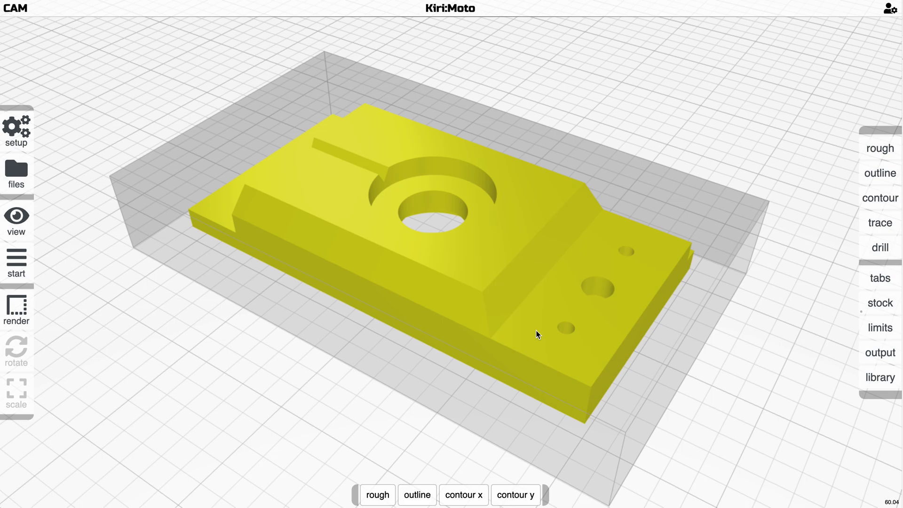
# Step: Delete the contour x and contour y entries from the operation bar
pyautogui.click(463, 494)
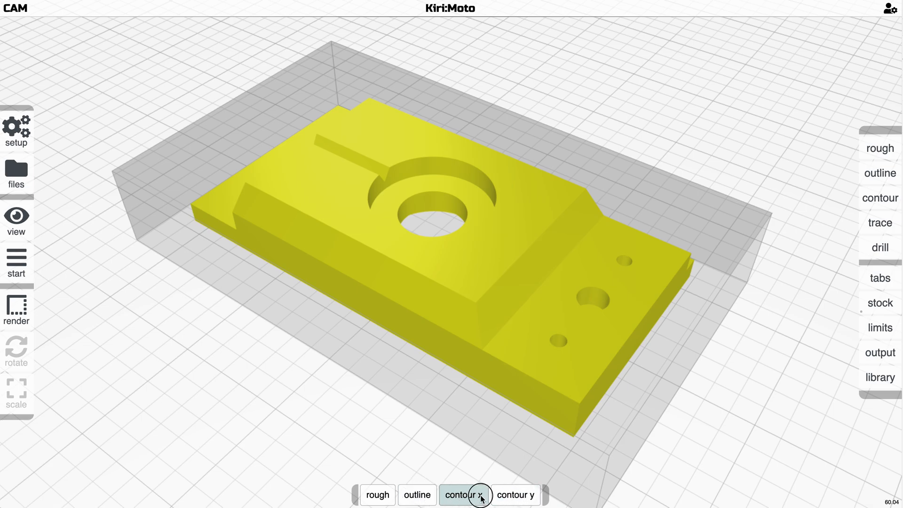
pyautogui.moveTo(516, 495)
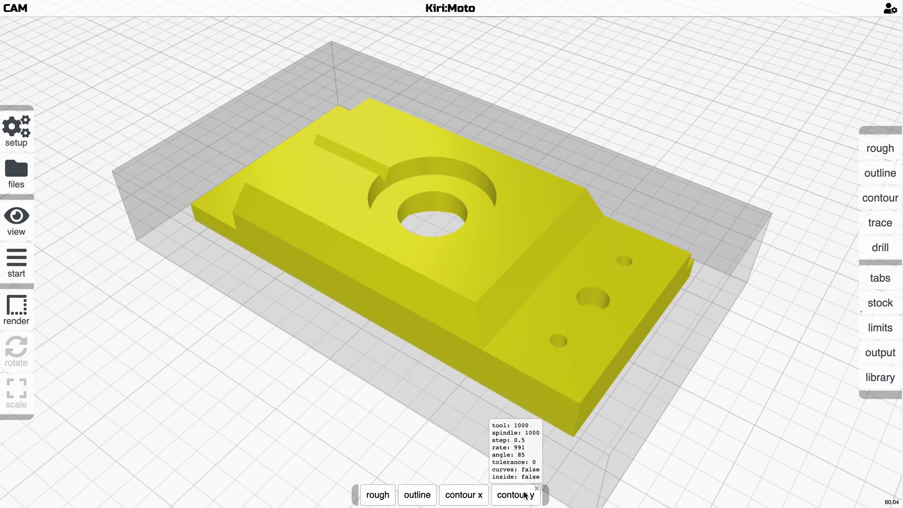
pyautogui.click(878, 247)
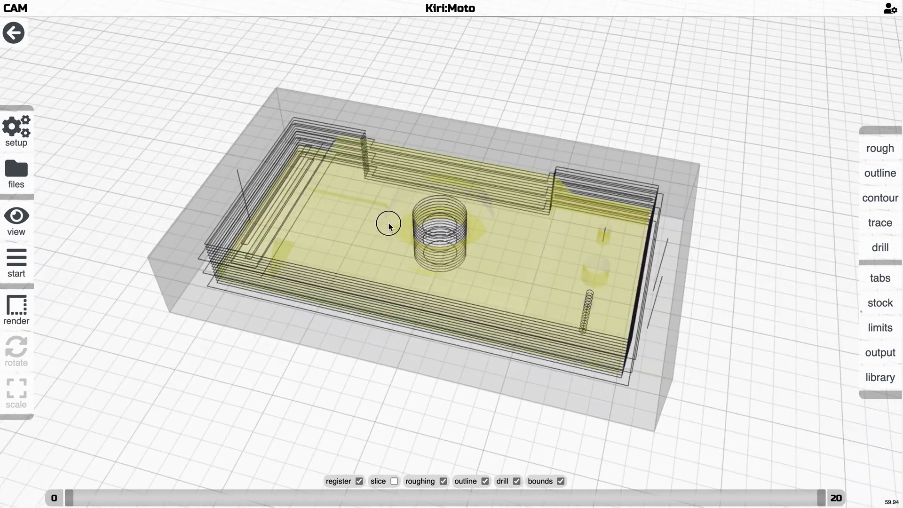
# Step: Slice the register, rough, outline and drill operations and orbit the resulting toolpaths
pyautogui.click(879, 248)
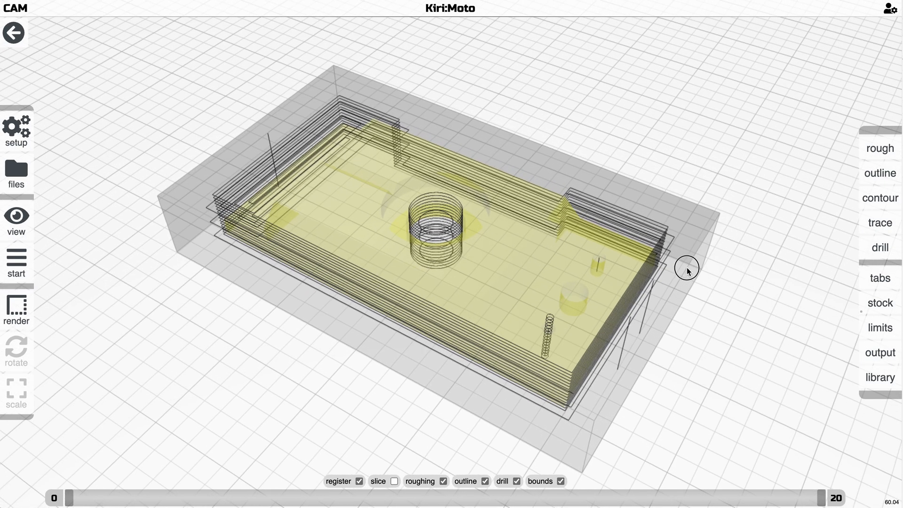
pyautogui.moveTo(688, 271); pyautogui.dragTo(717, 276)
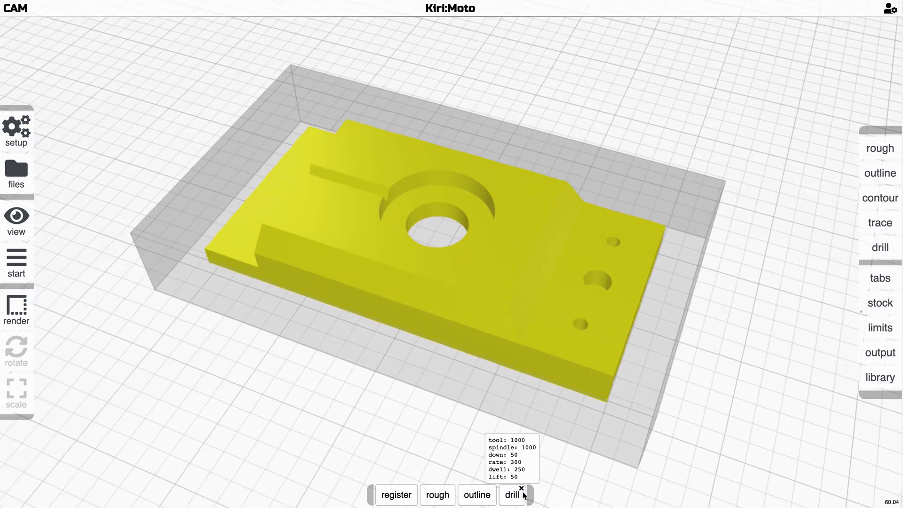
# Step: Dismiss the drill operation details readout in the bottom bar
pyautogui.click(520, 488)
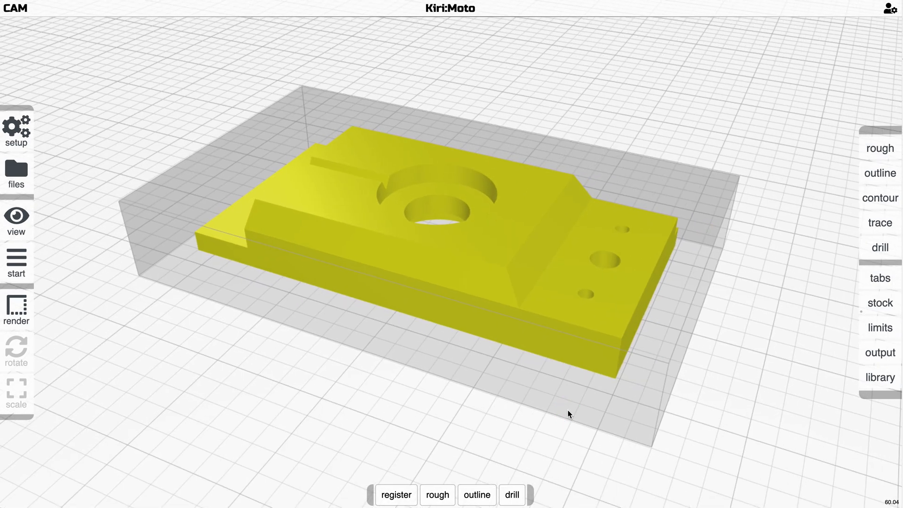